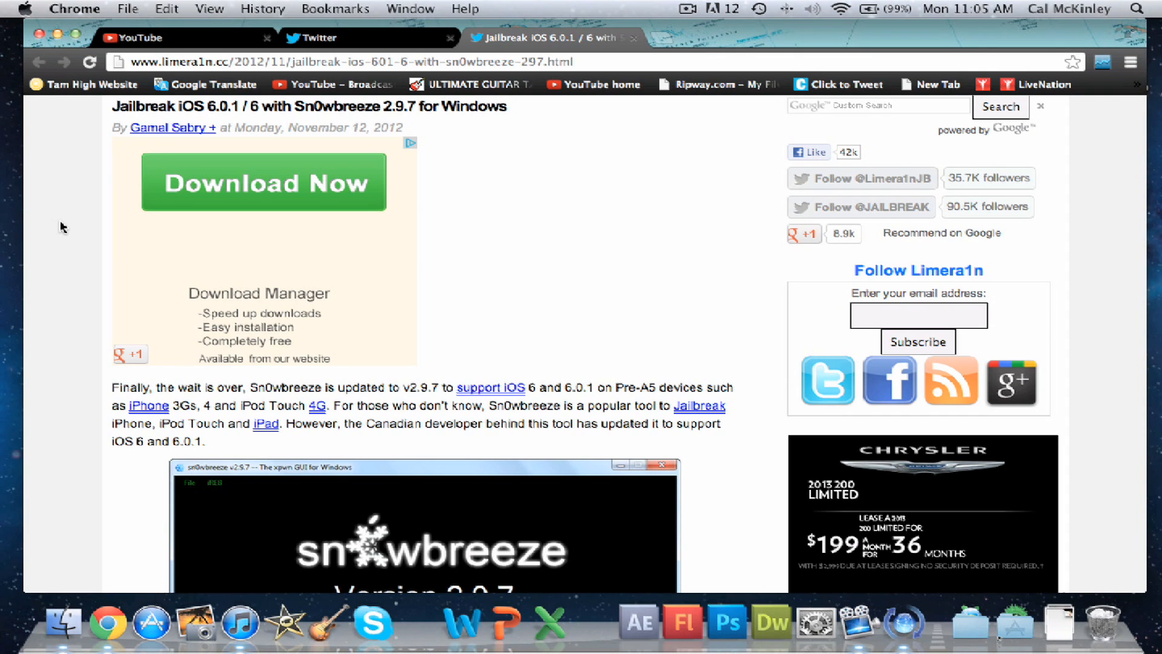
mouse_move(62, 292)
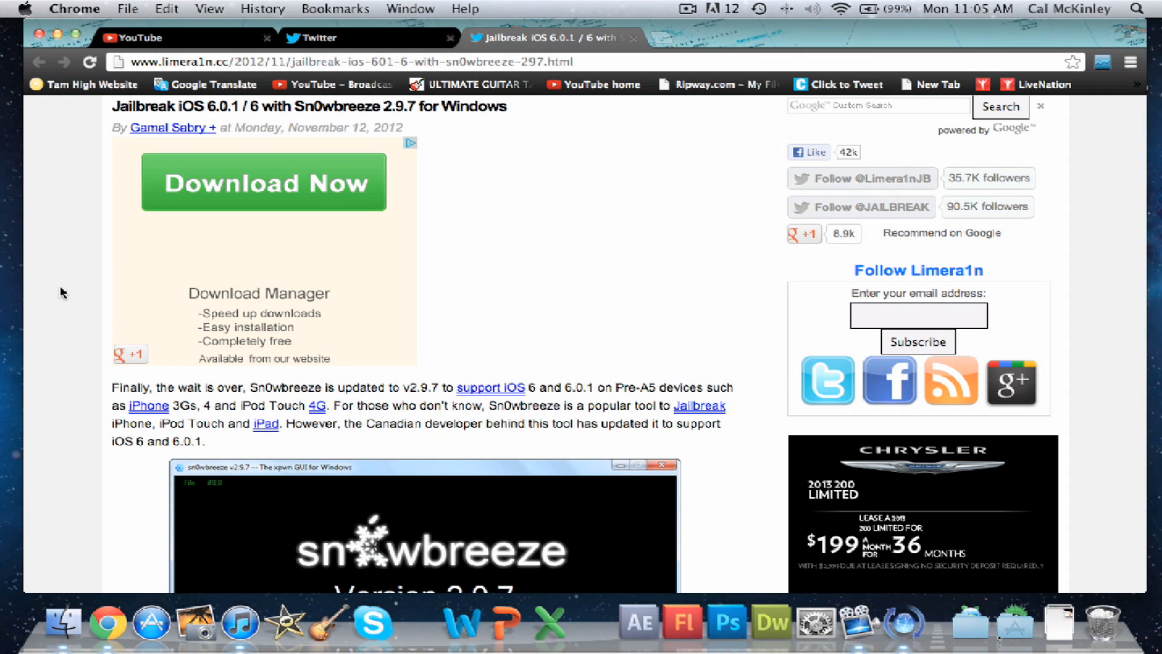
Scroll the article past its intro until the Sn0wbreeze 2.9.7 screenshot is fully visible.
scroll("down", 3)
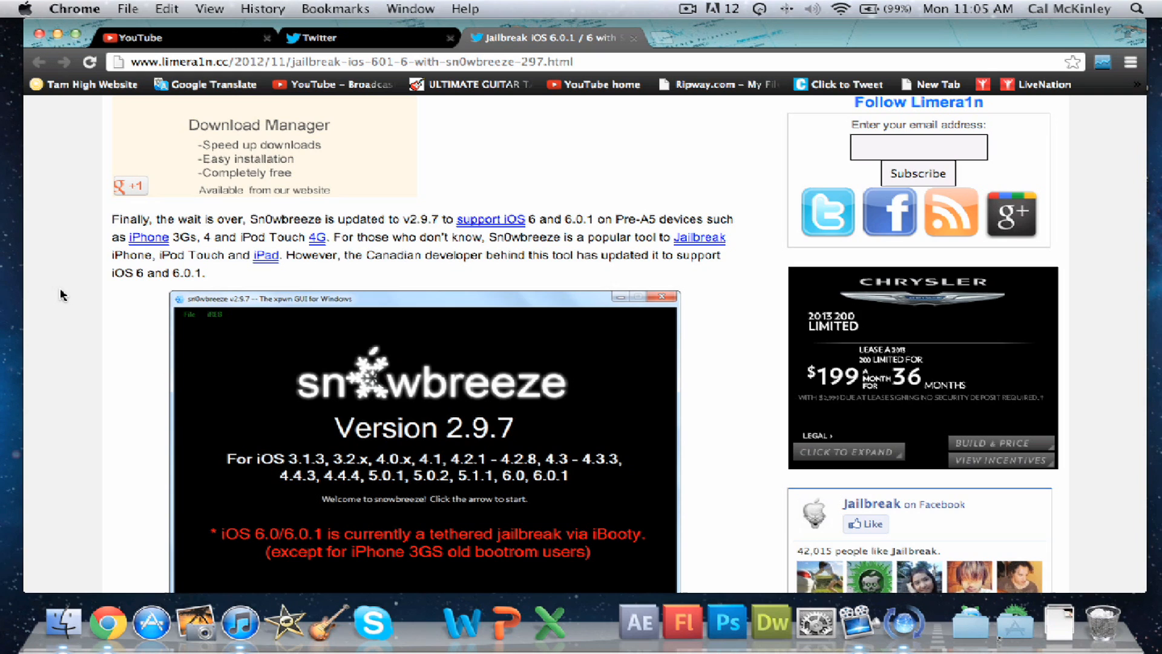
scroll("down", 3)
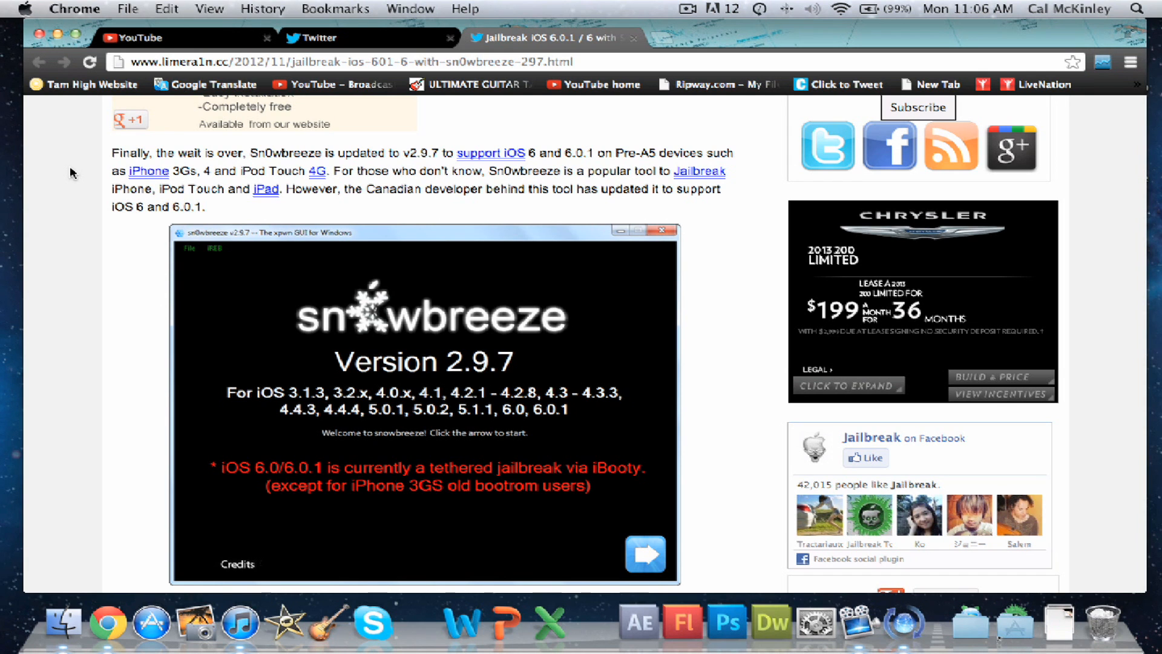
Scroll past the screenshot to the 'Before you continue' warning and iH8sn0w's quoted release notes.
scroll("down", 3)
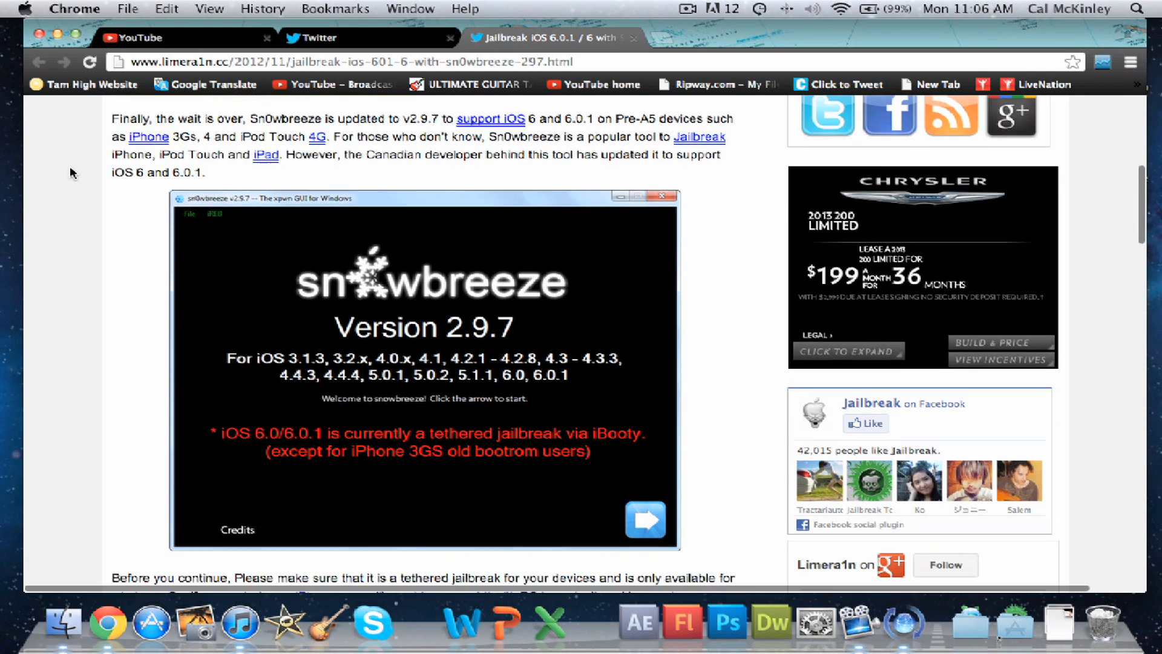
scroll("down", 3)
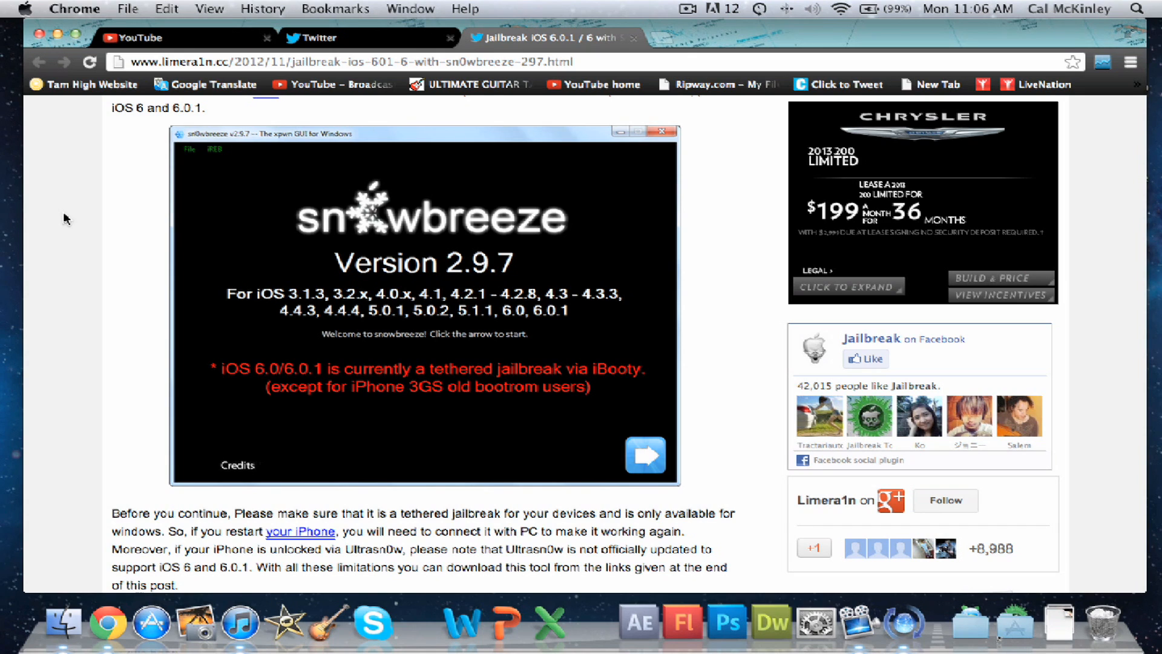
scroll("down", 3)
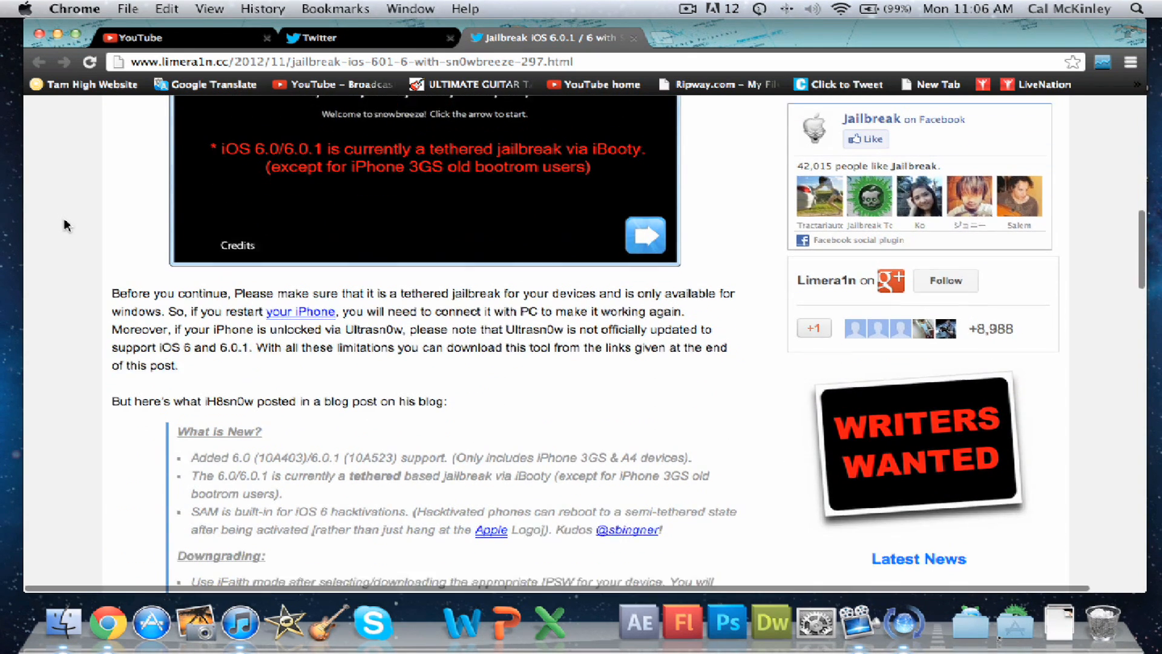
scroll("down", 3)
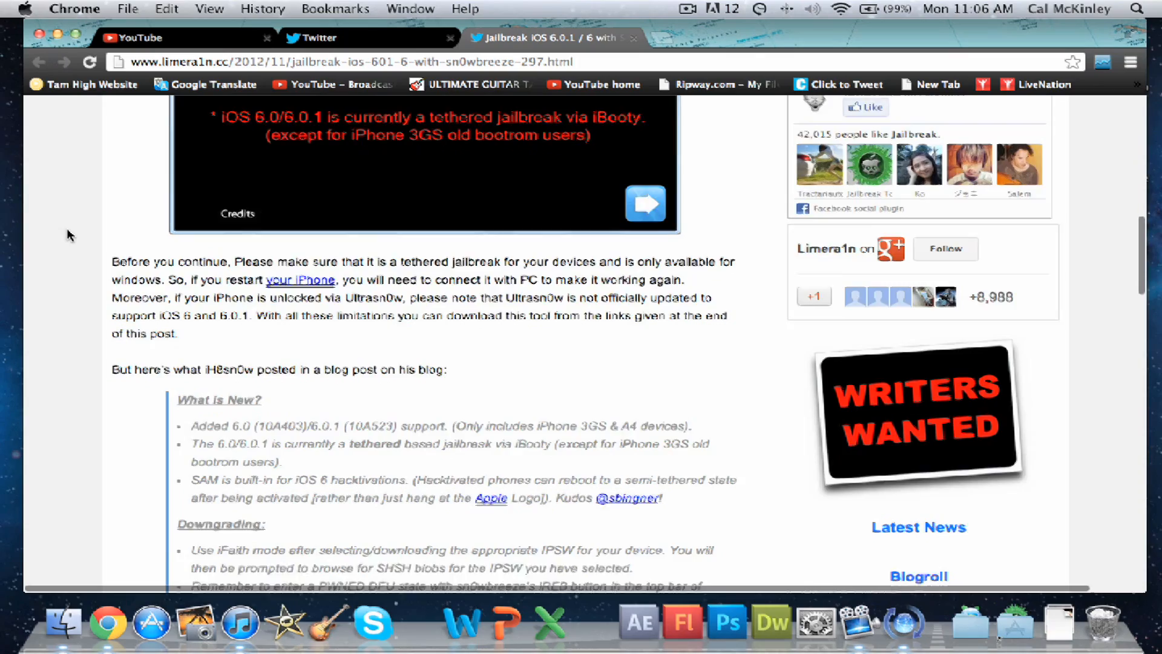
scroll("down", 3)
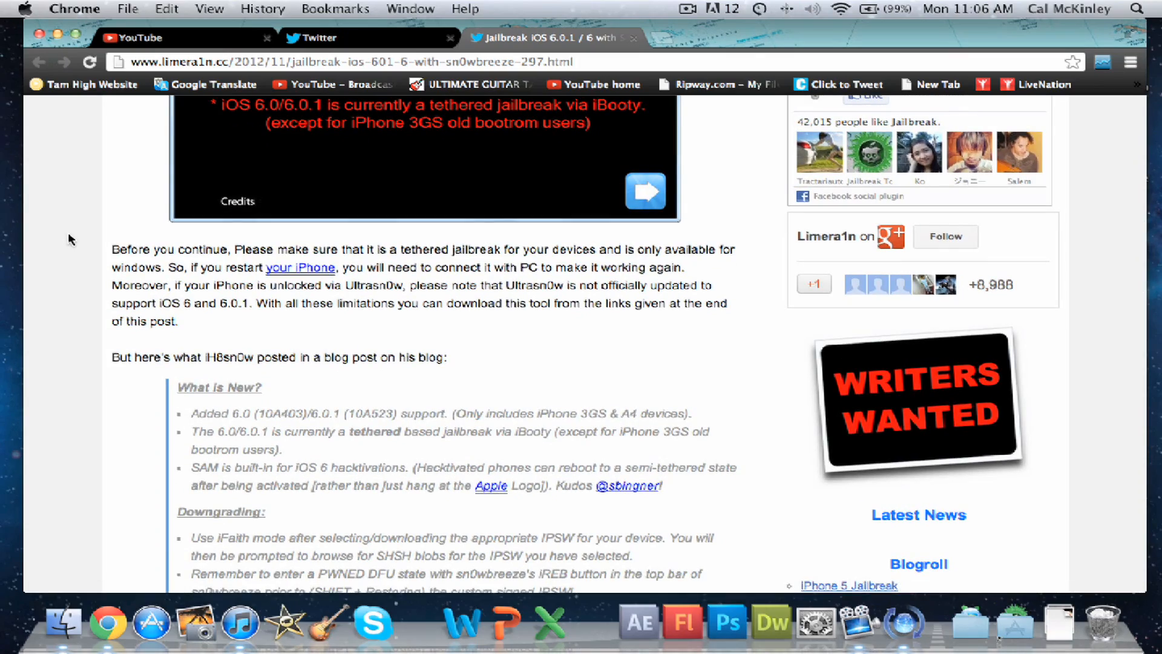
scroll("down", 3)
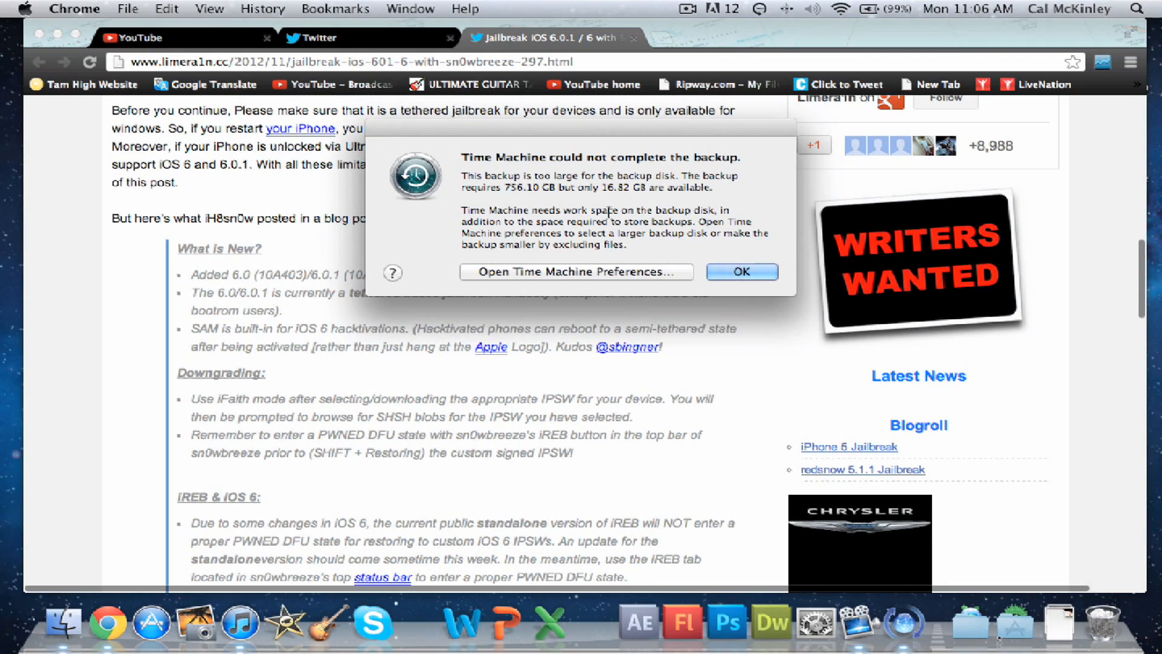
Dismiss the Time Machine backup-failure alert and scroll to the iREB & iOS 6 section.
left_click(741, 271)
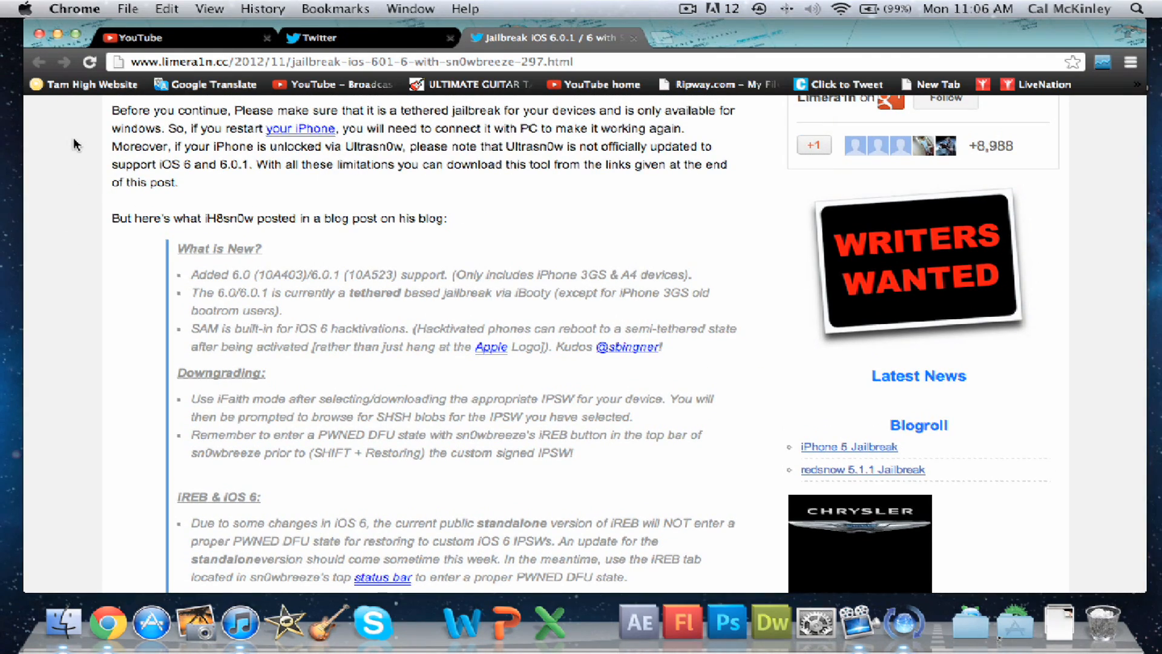
scroll("down", 3)
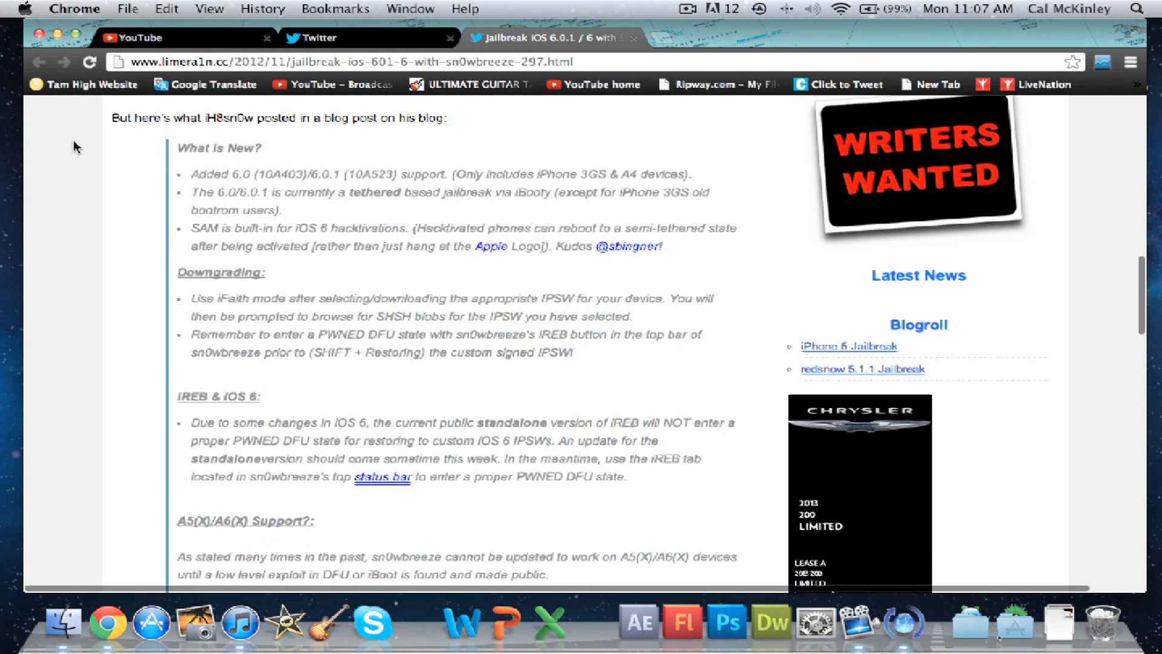
Scroll to the Download Links with the Sn0wbreeze v2.9.7 link, then return to the article's title.
scroll("down", 3)
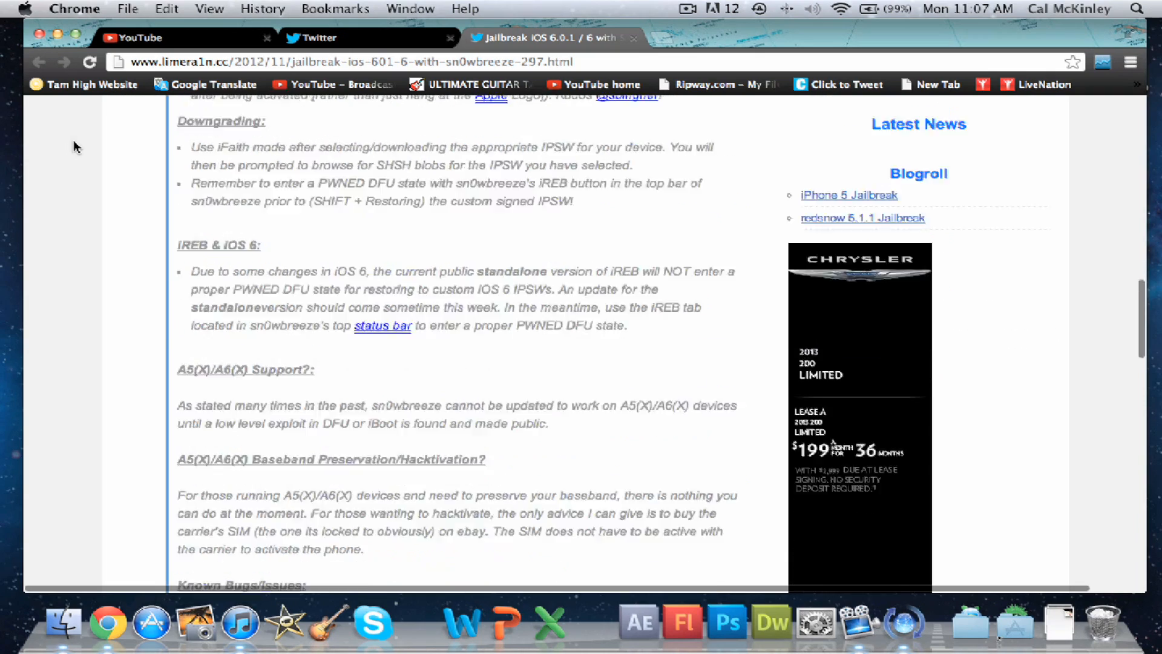
scroll("down", 3)
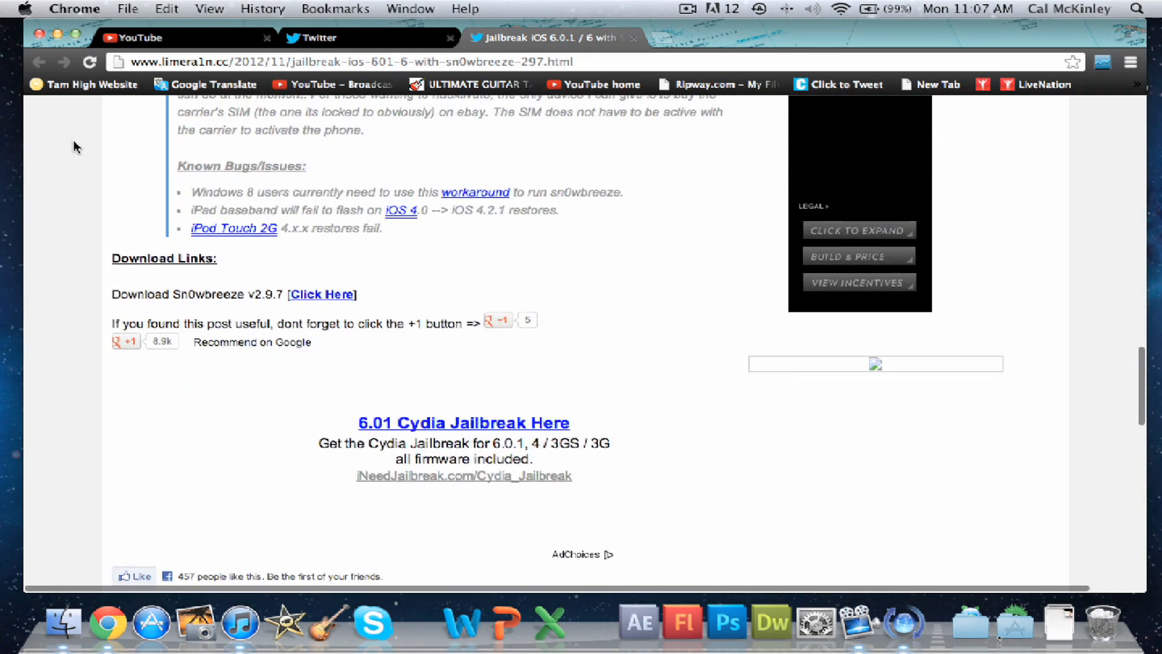
scroll("down", 3)
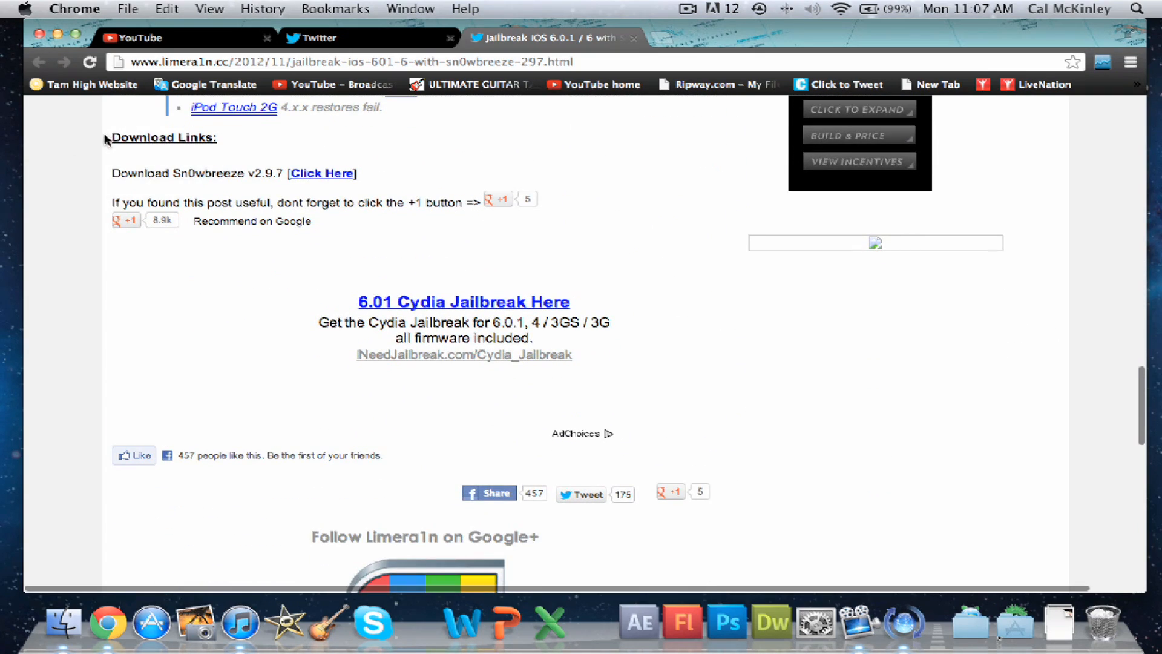
double_click(137, 173)
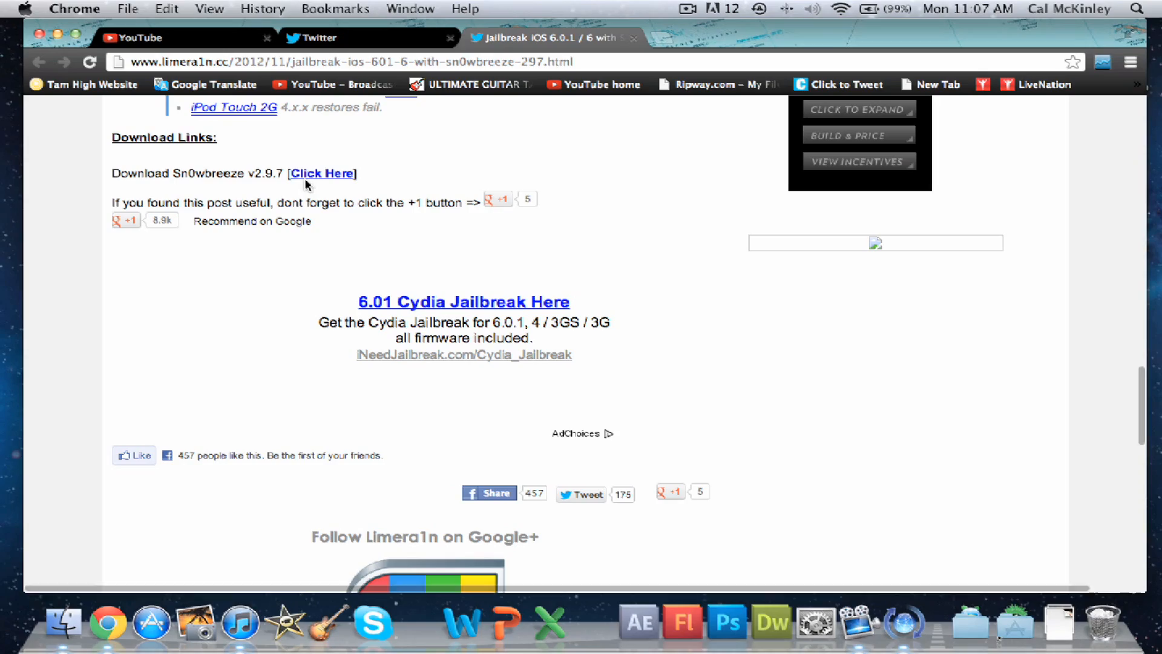
scroll("up", 3)
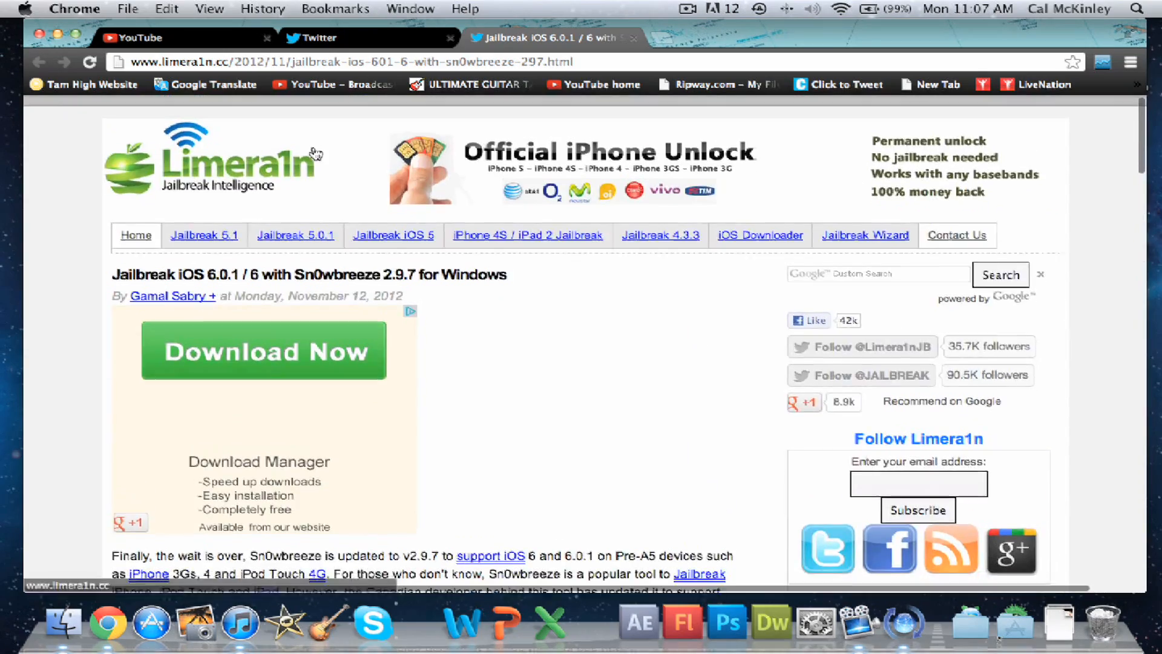